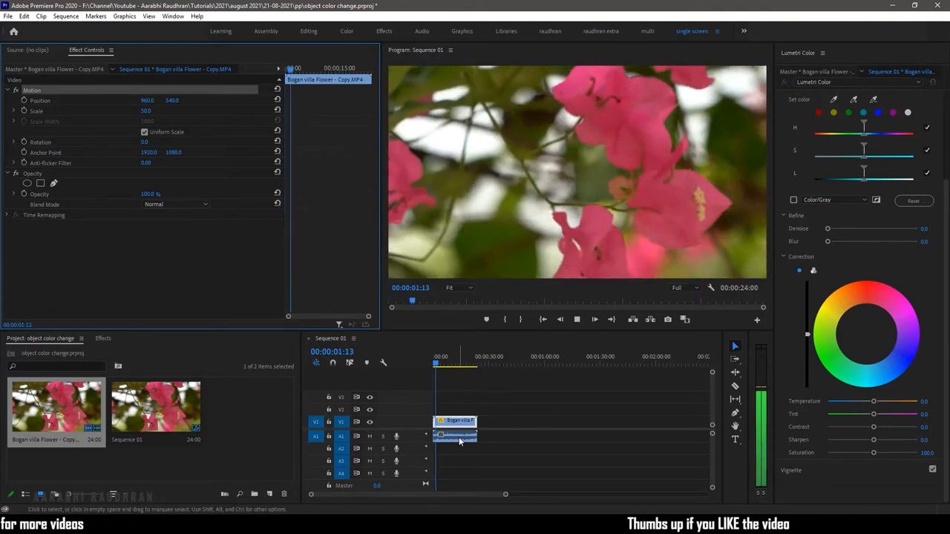
Create a new adjustment layer from the Project panel's New Item menu, keeping 1920×1080 at 24 fps
left_click(525, 443)
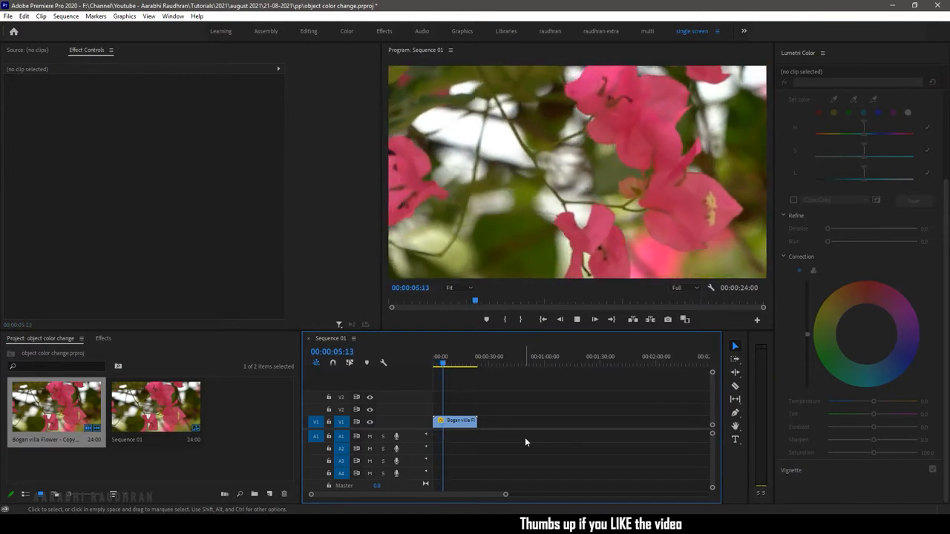
left_click(407, 488)
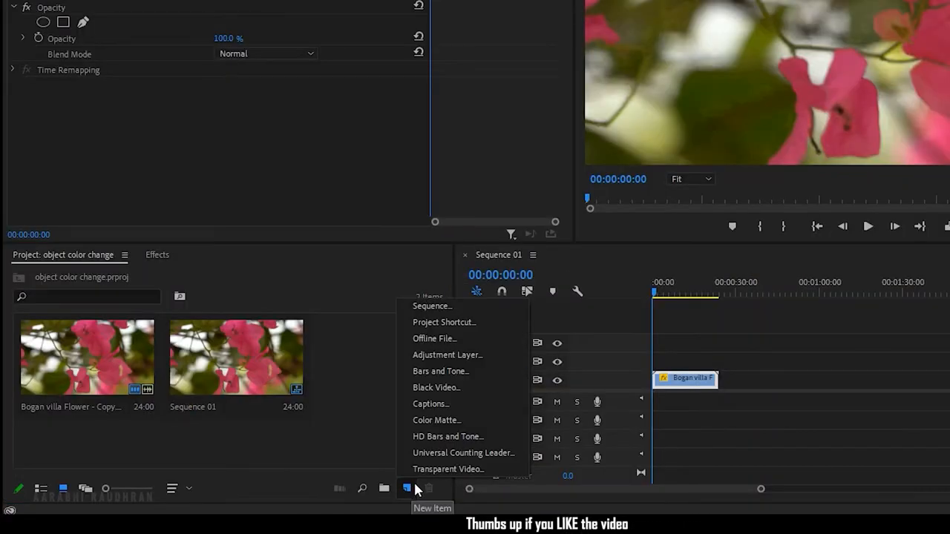
left_click(449, 355)
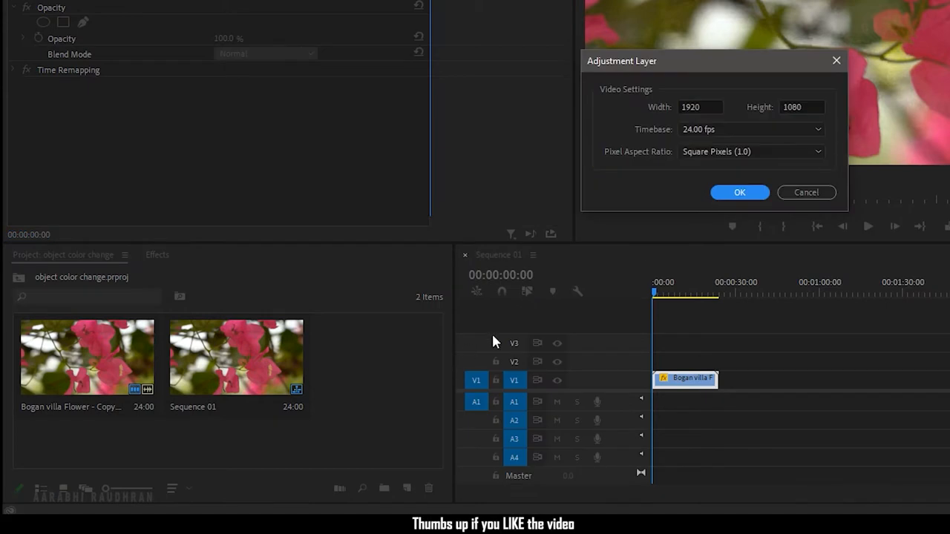
left_click(739, 193)
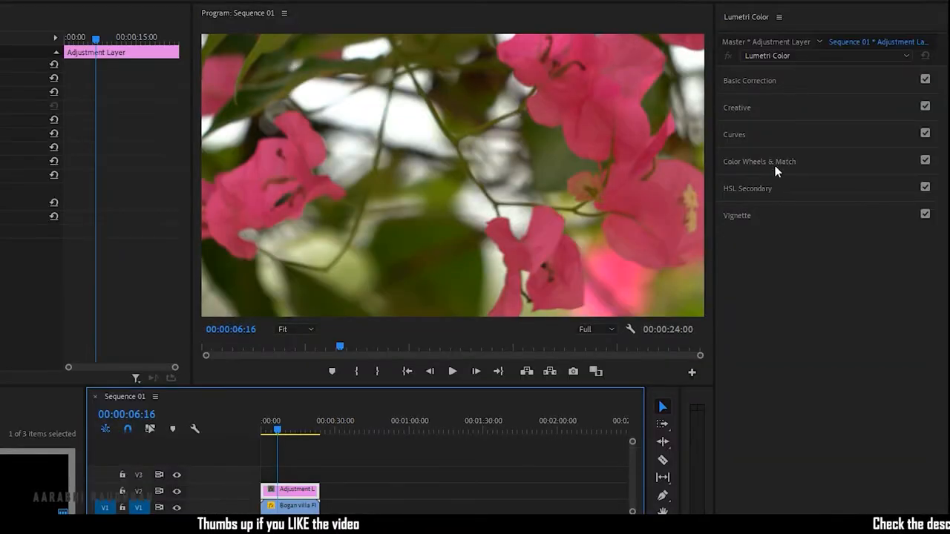
Key the pink petals in Lumetri HSL Secondary and check the matte with the Color/Gray preview, then switch it off
left_click(749, 187)
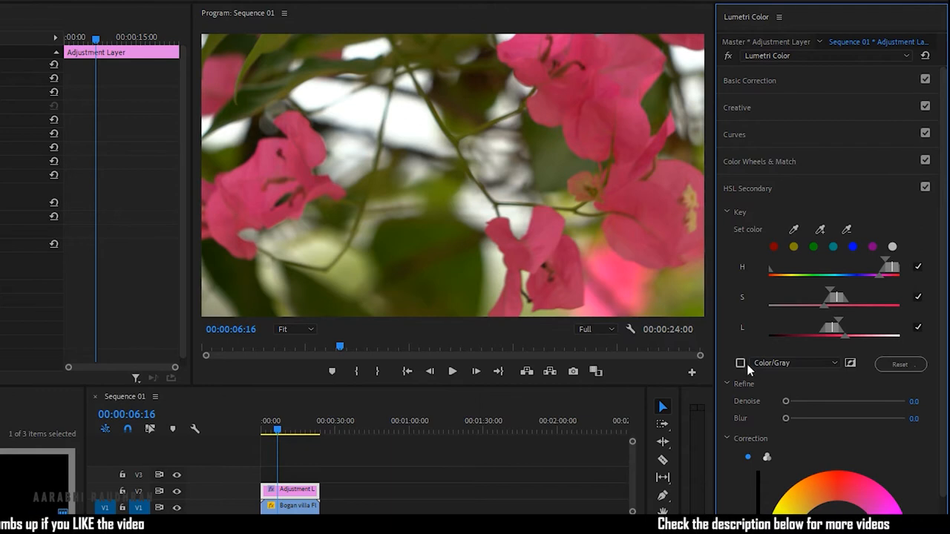
left_click(739, 363)
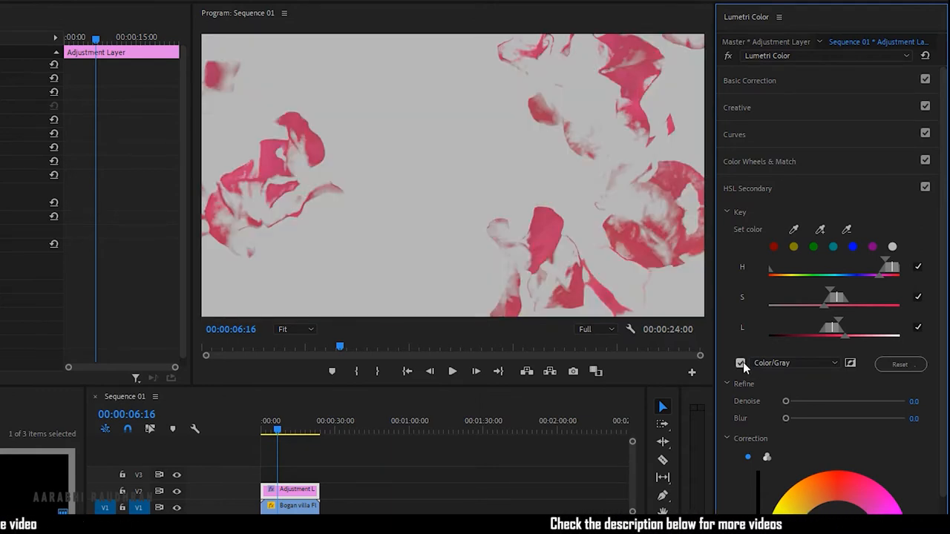
left_click(739, 362)
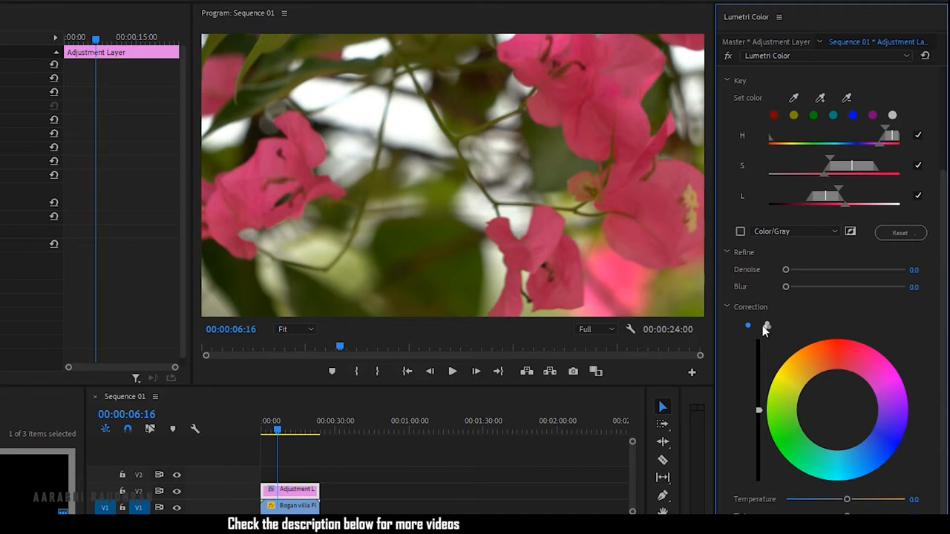
Switch the HSL Secondary correction to the three-way shadows, midtones and highlights wheels
left_click(766, 326)
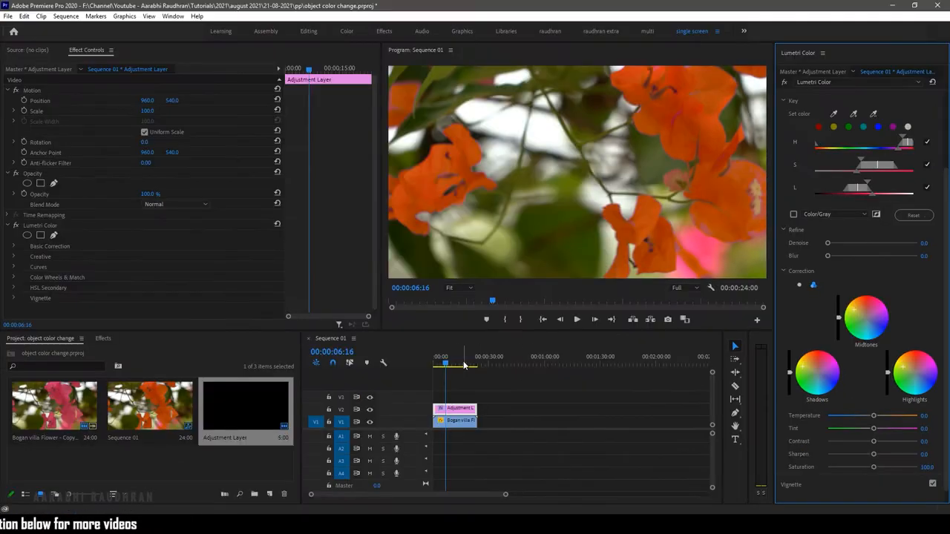
left_click(576, 319)
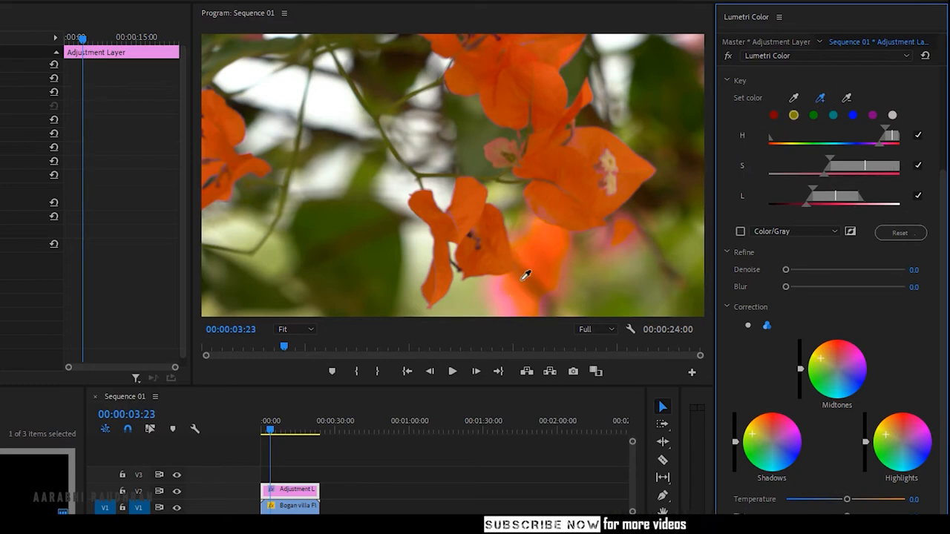
mouse_move(686, 248)
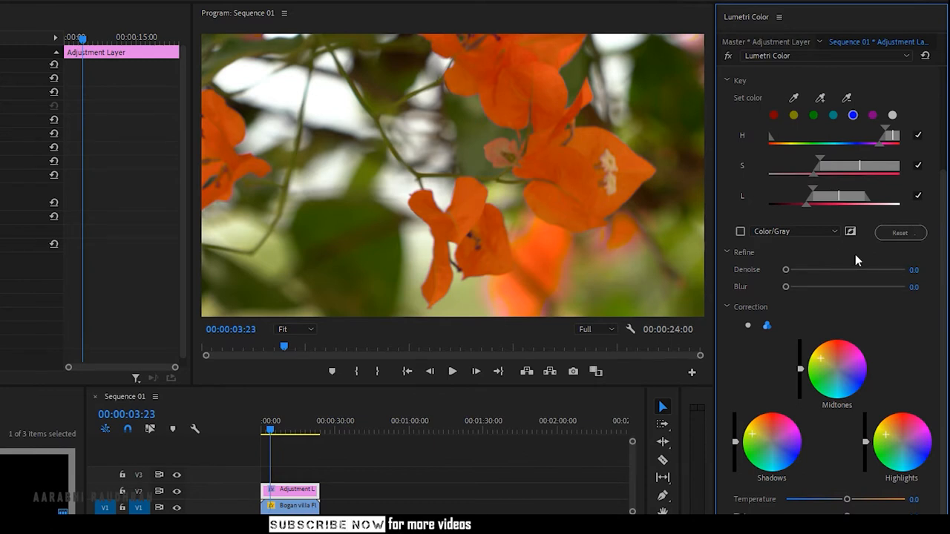
Check the key against gray while raising Refine Denoise to 3.0, then hide the preview again
left_click(739, 232)
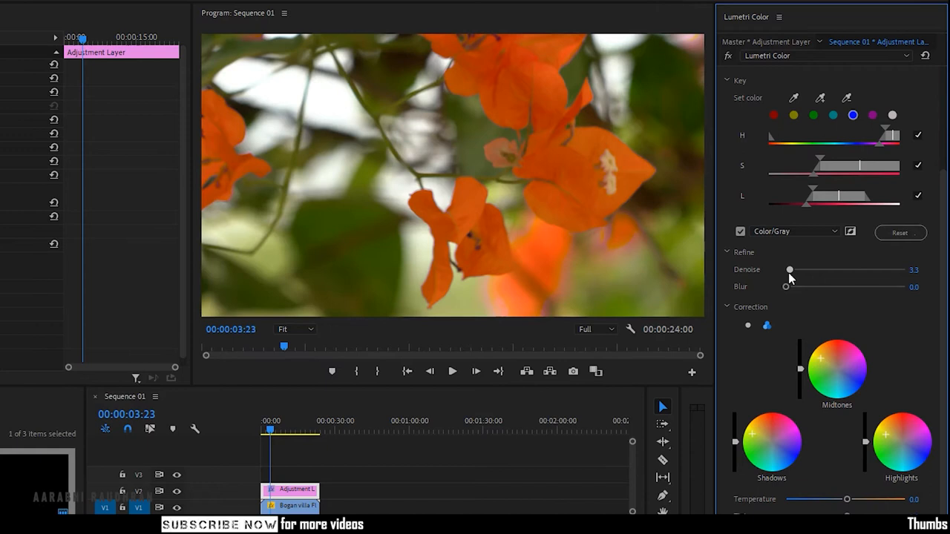
left_click(740, 231)
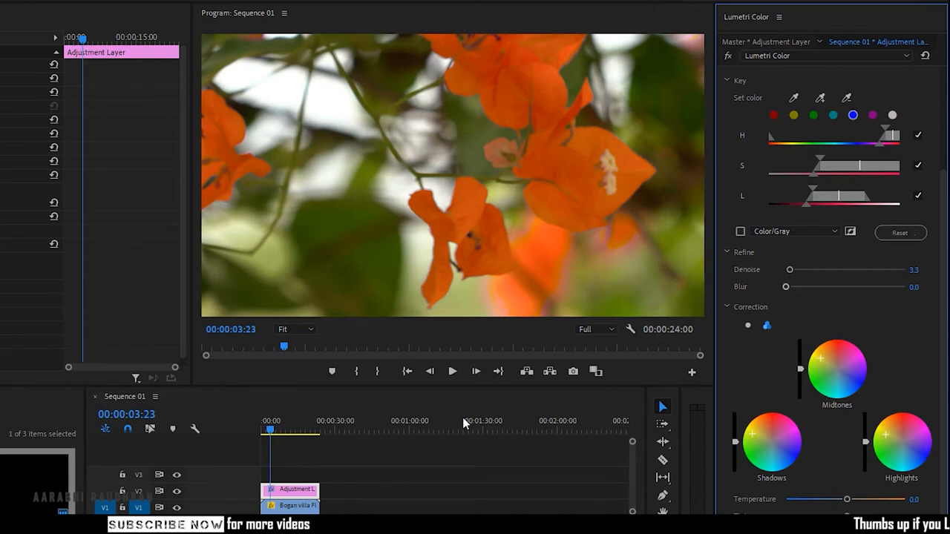
left_click(451, 371)
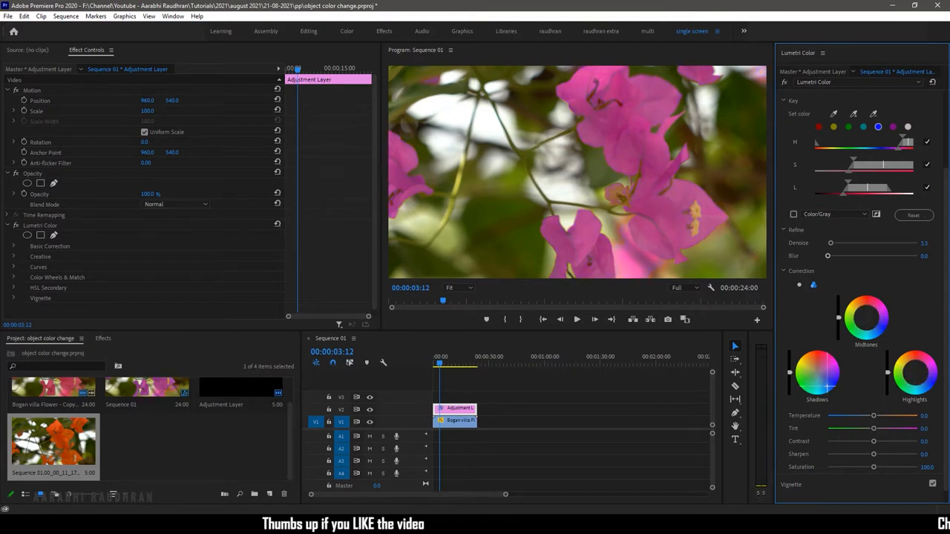
Push the midtones wheel toward red and raise Temperature and Tint to warm the recoloured petals
left_click_drag(914, 374, 932, 383)
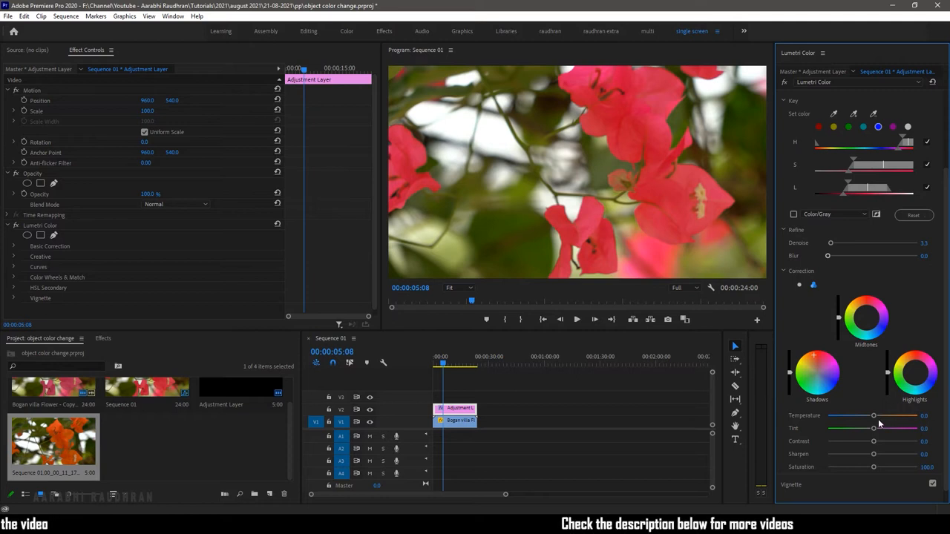
left_click_drag(872, 416, 887, 416)
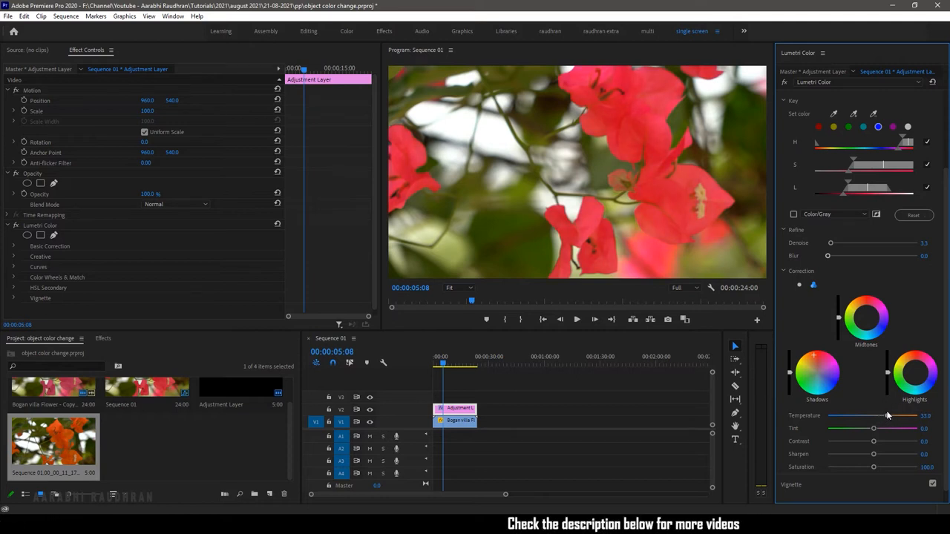
left_click_drag(873, 416, 894, 416)
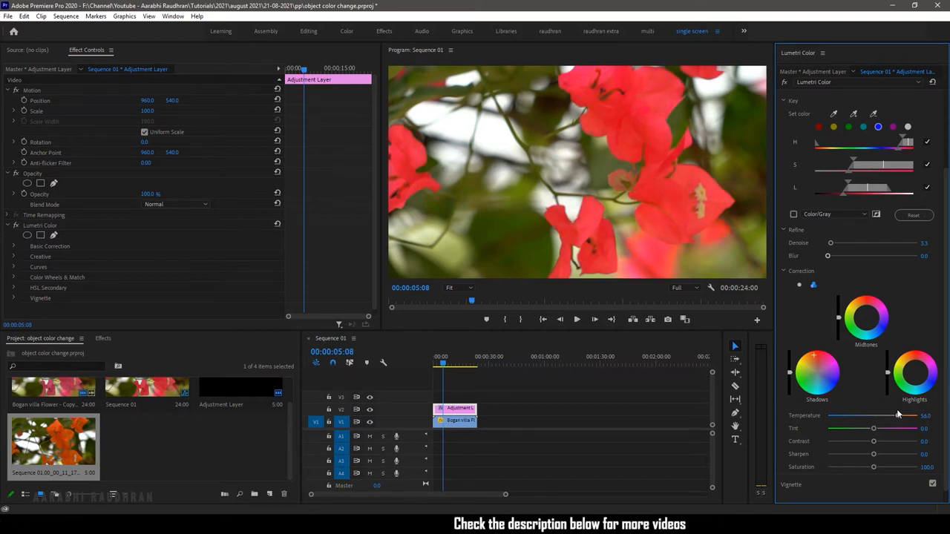
left_click_drag(872, 428, 894, 428)
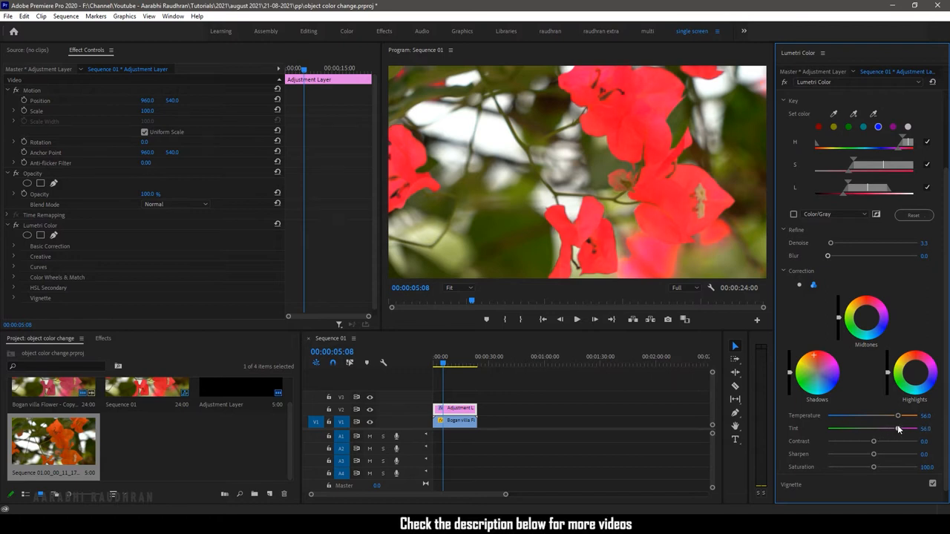
left_click_drag(893, 429, 873, 429)
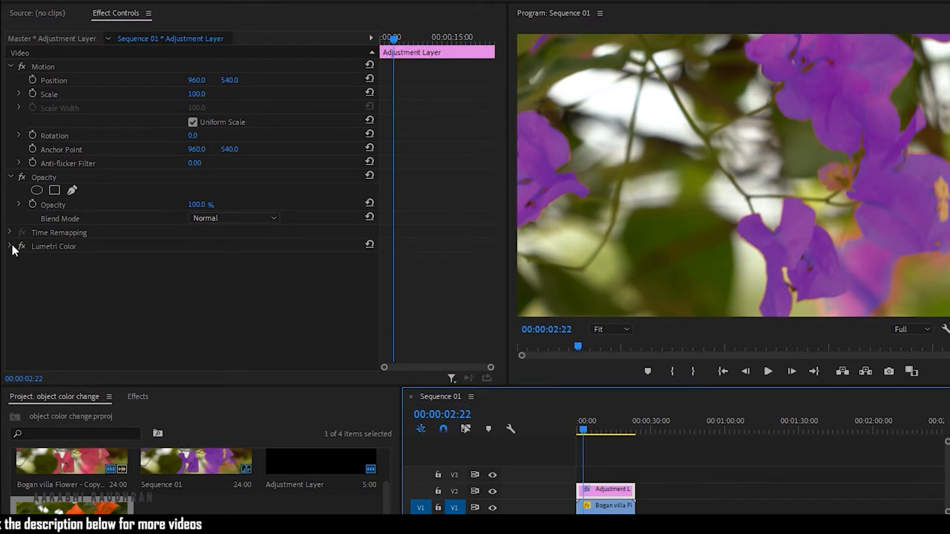
Enable keyframing on the Lumetri Color correction wheels in Effect Controls
left_click(12, 246)
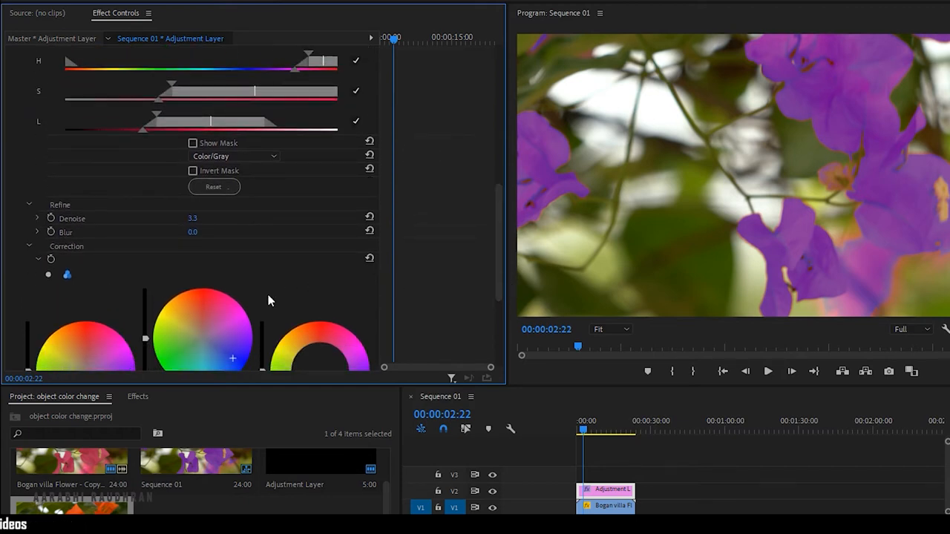
scroll("down", 3)
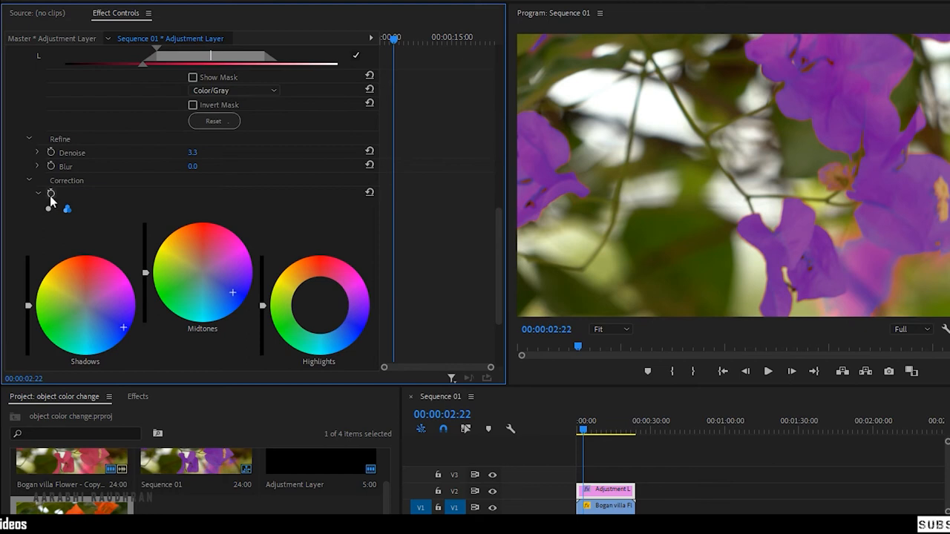
left_click(50, 193)
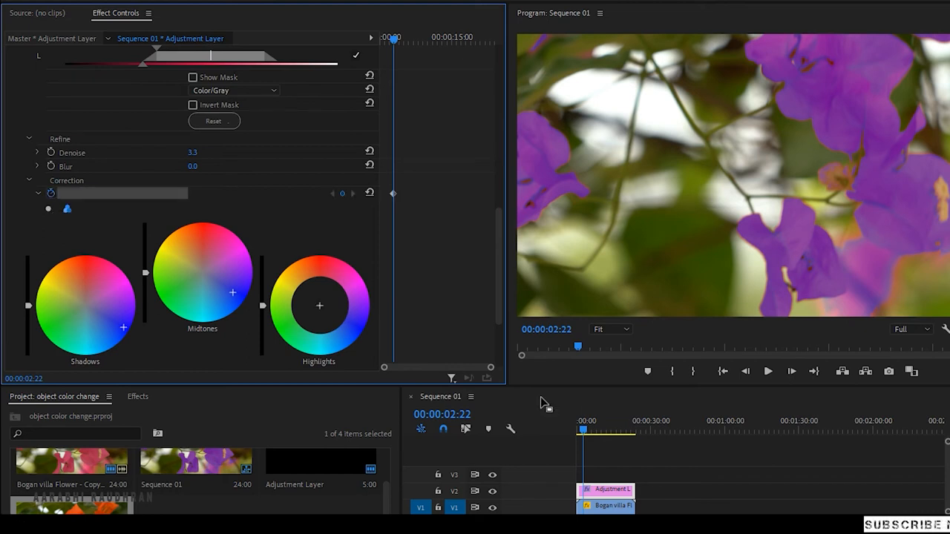
Move the playhead later in the clip and shift the wheel to add a new petal-colour keyframe
left_click(597, 431)
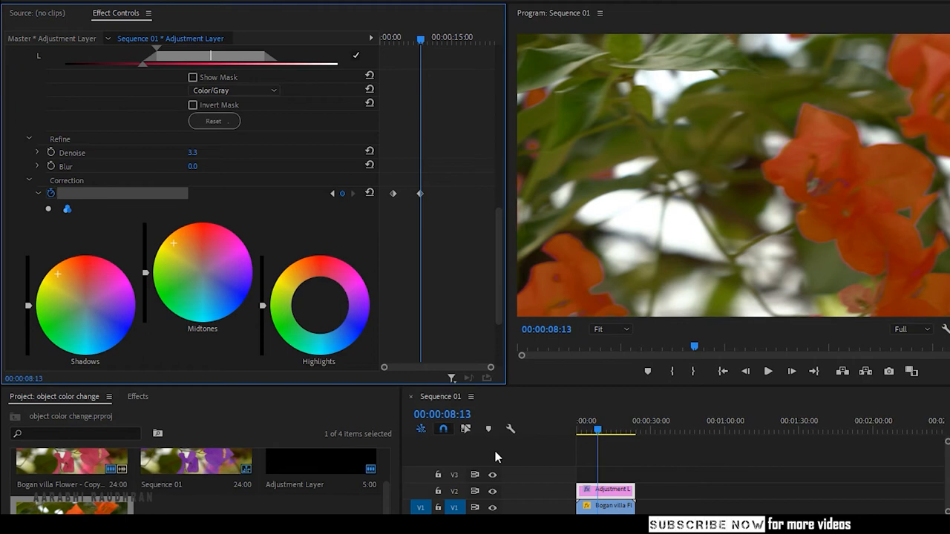
left_click(616, 428)
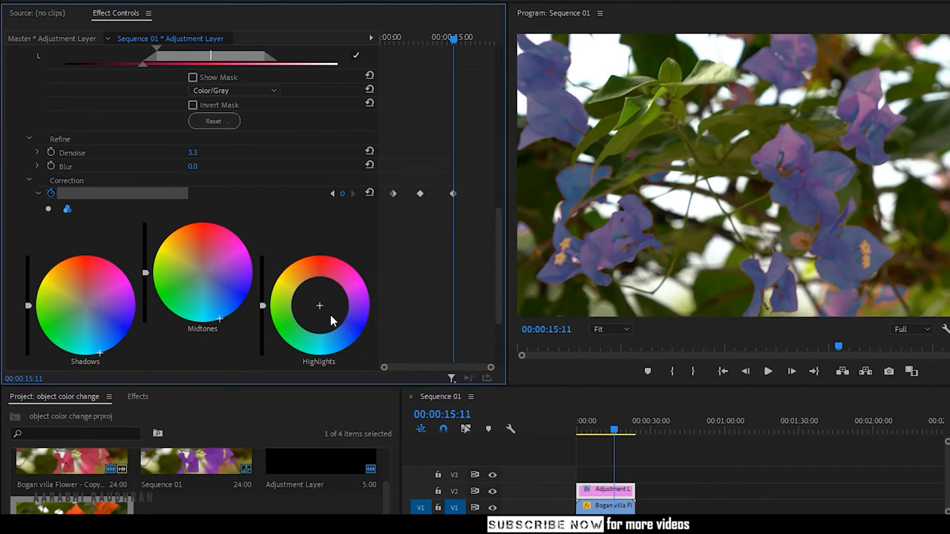
left_click_drag(319, 306, 319, 297)
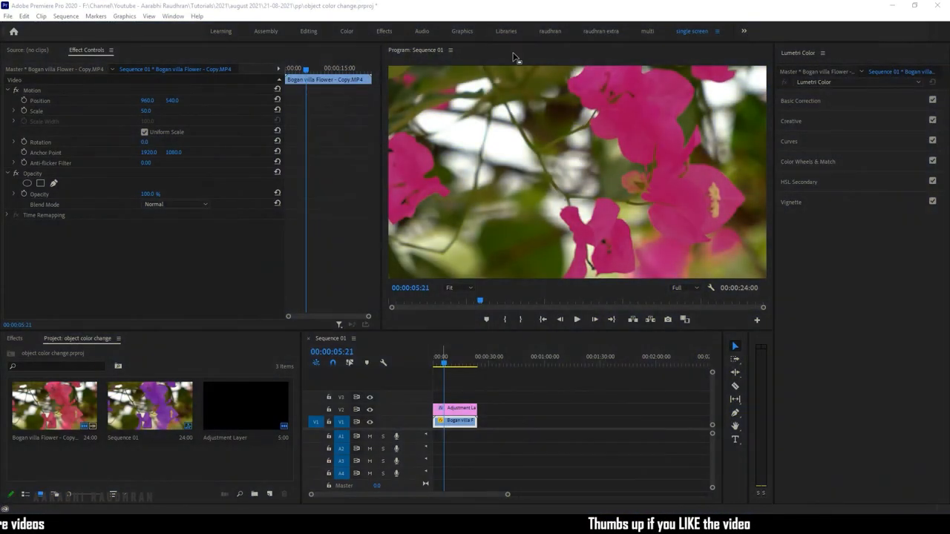
Bring up the Window menu's list of workspaces and panels
left_click(172, 15)
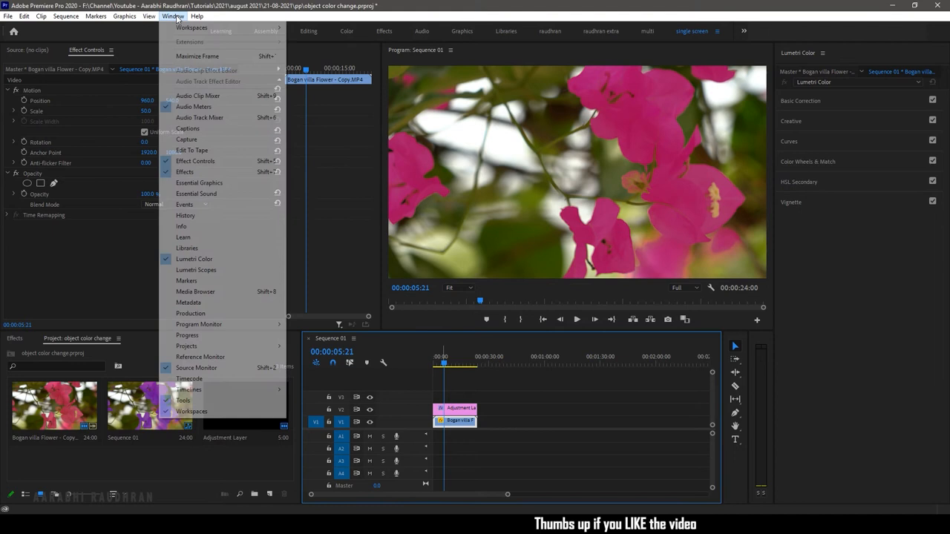
mouse_move(191, 26)
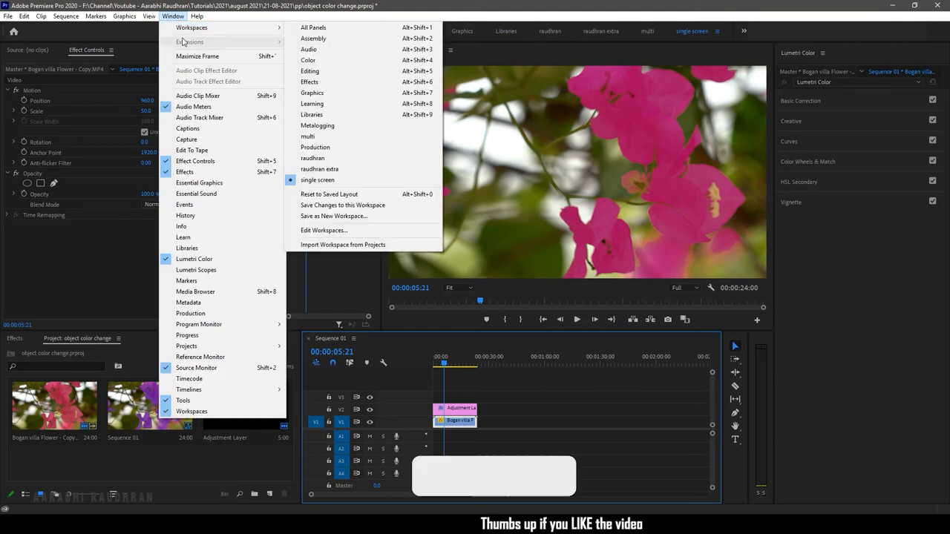